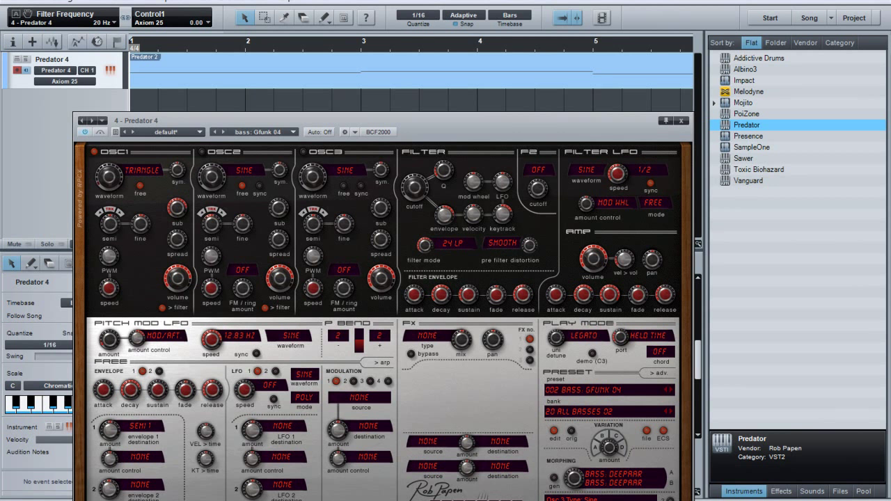
mouse_move(206, 30)
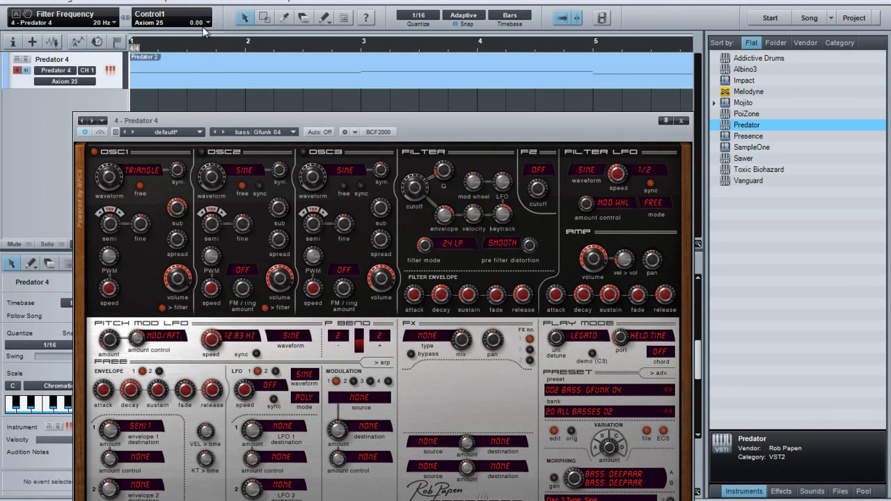
- Close the Predator editor and show the recorded bass part's notes in the piano roll
left_click(172, 16)
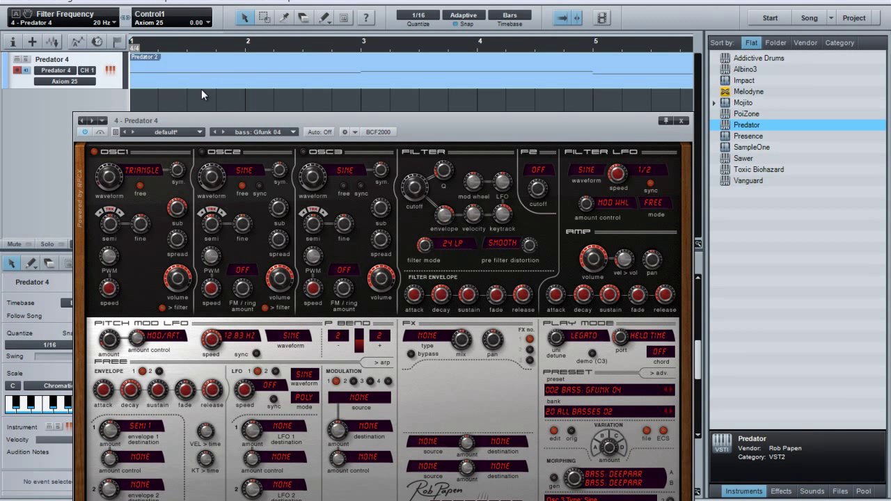
left_click(680, 120)
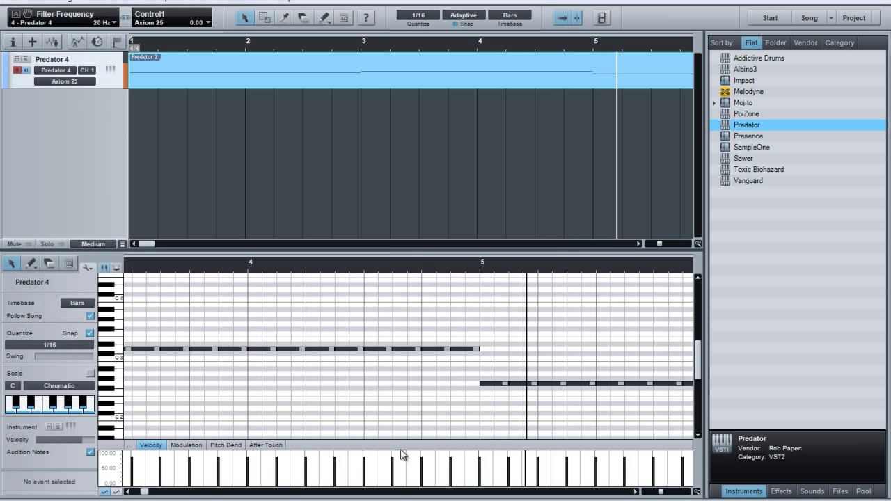
scroll("right", 3)
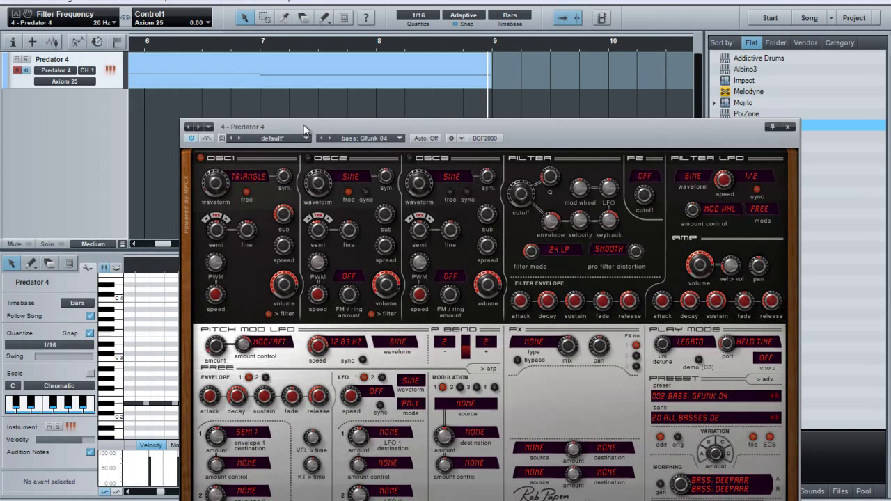
mouse_move(382, 188)
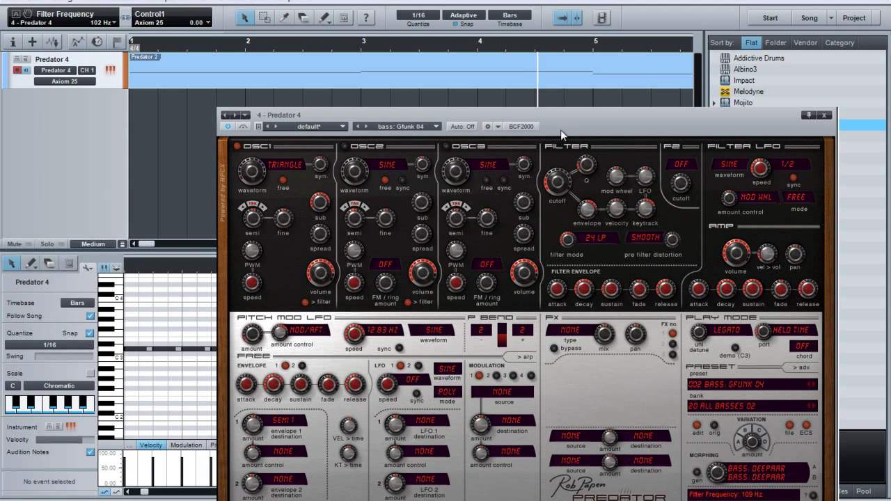
mouse_move(560, 100)
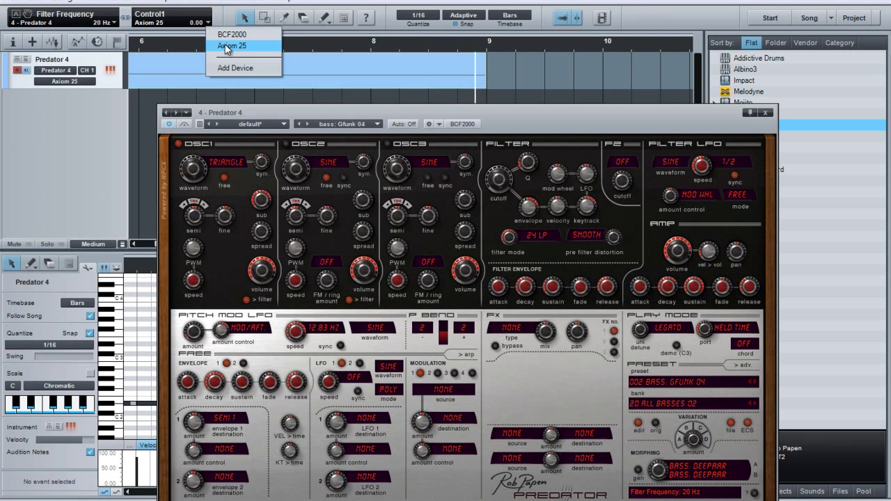
- Show the Axiom 25 controller panel and turn the mapped filter cutoff knob back down to 20 Hz
left_click(231, 44)
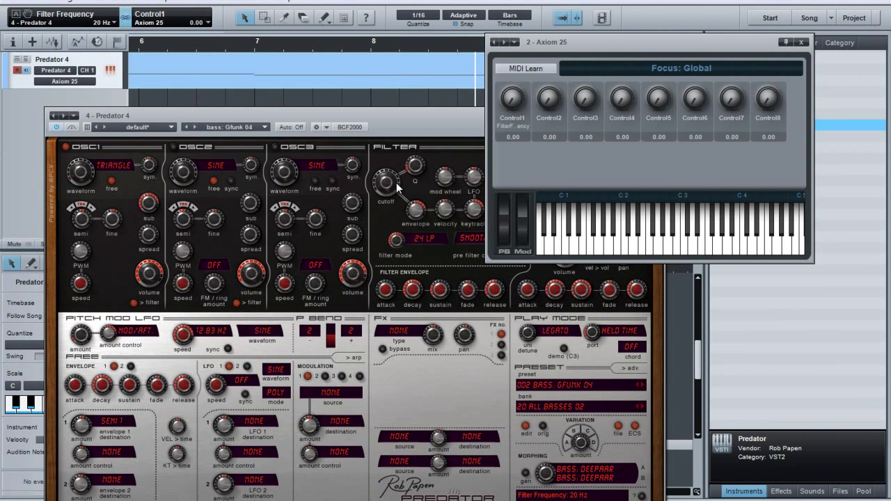
mouse_move(396, 188)
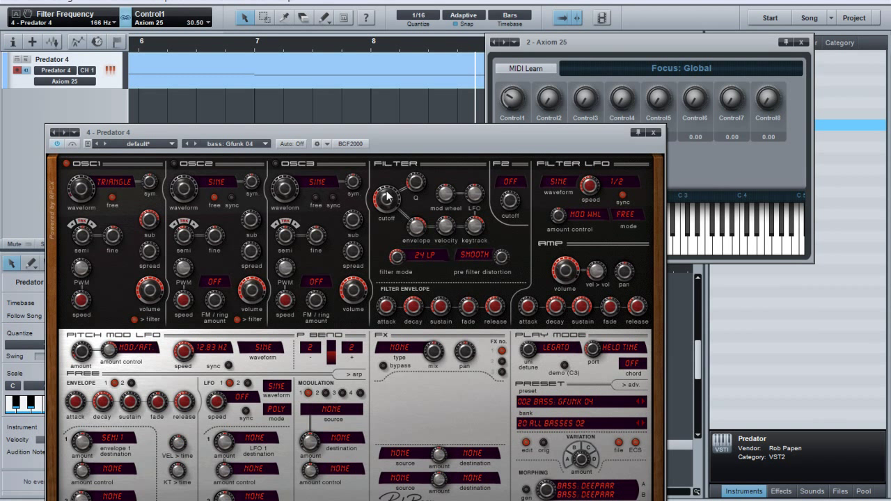
left_click_drag(387, 188, 387, 209)
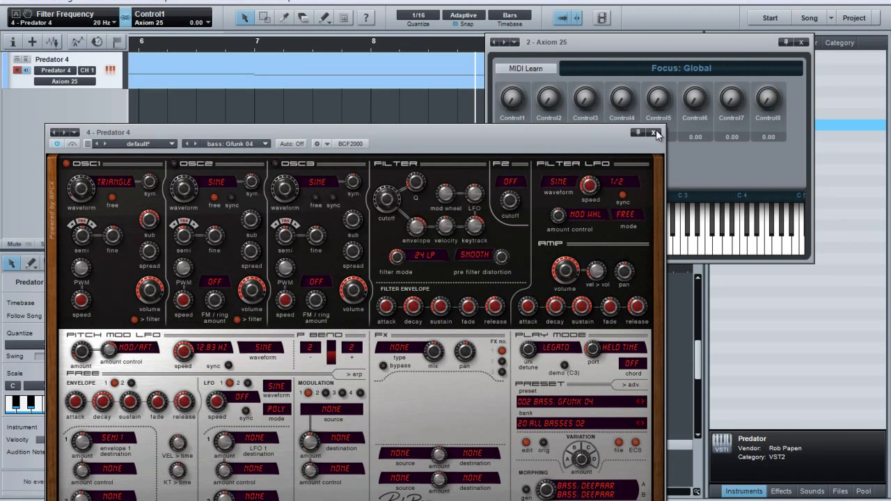
left_click(655, 132)
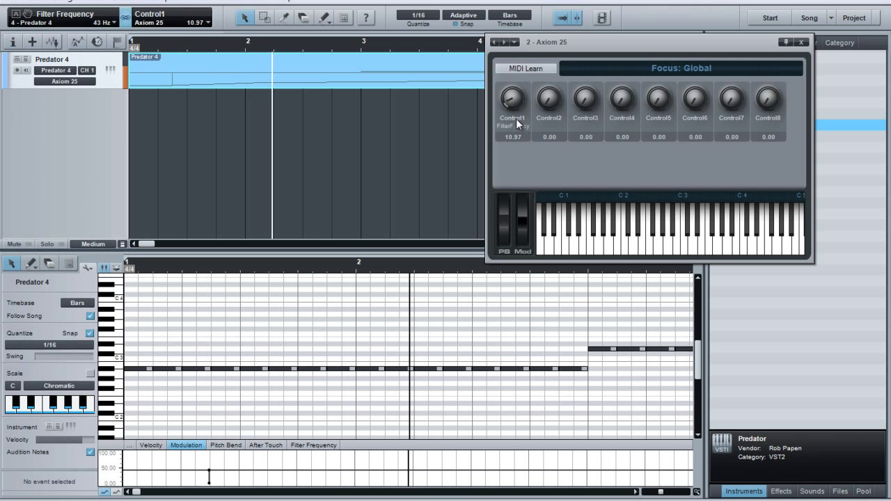
- Turn the Axiom 25's first knob during playback, raising filter frequency to about 47 Hz
left_click_drag(512, 98, 516, 90)
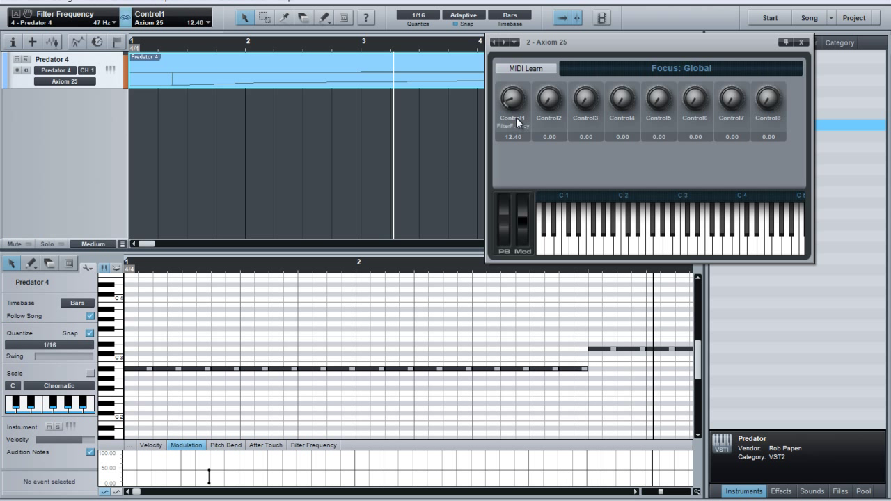